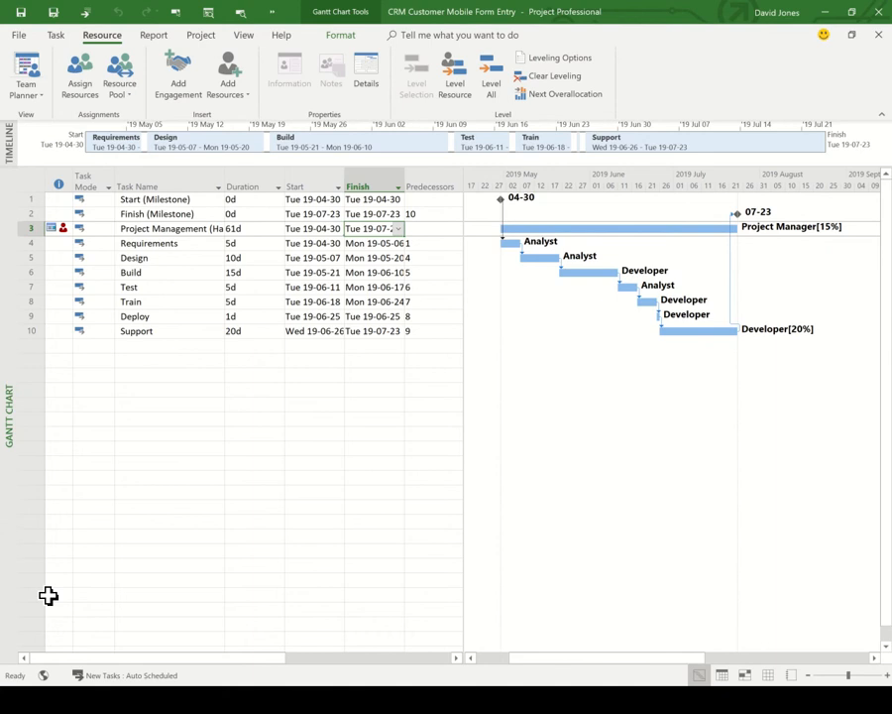
mouse_move(591, 259)
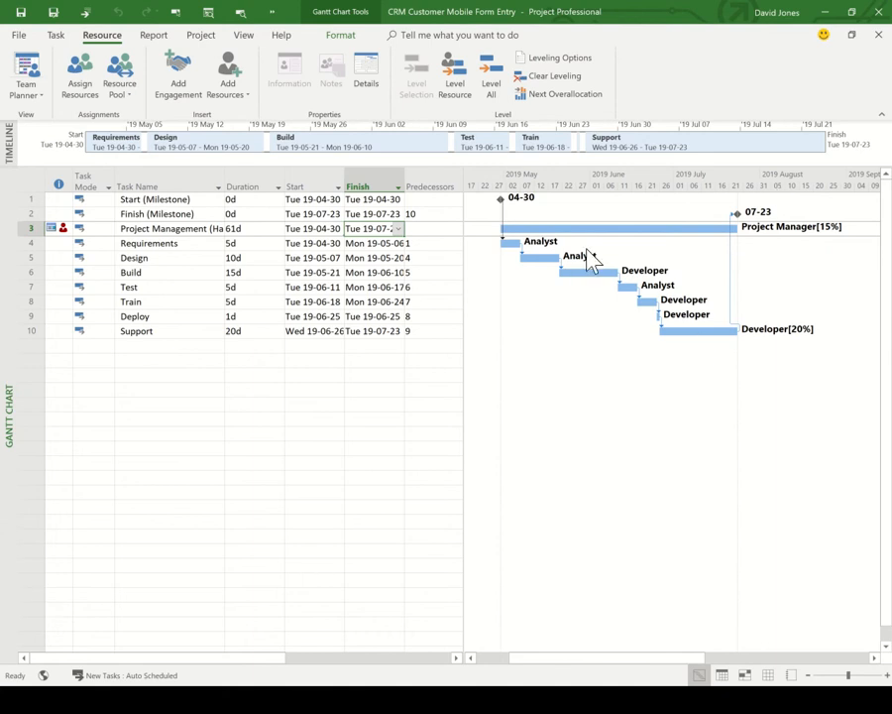
mouse_move(651, 286)
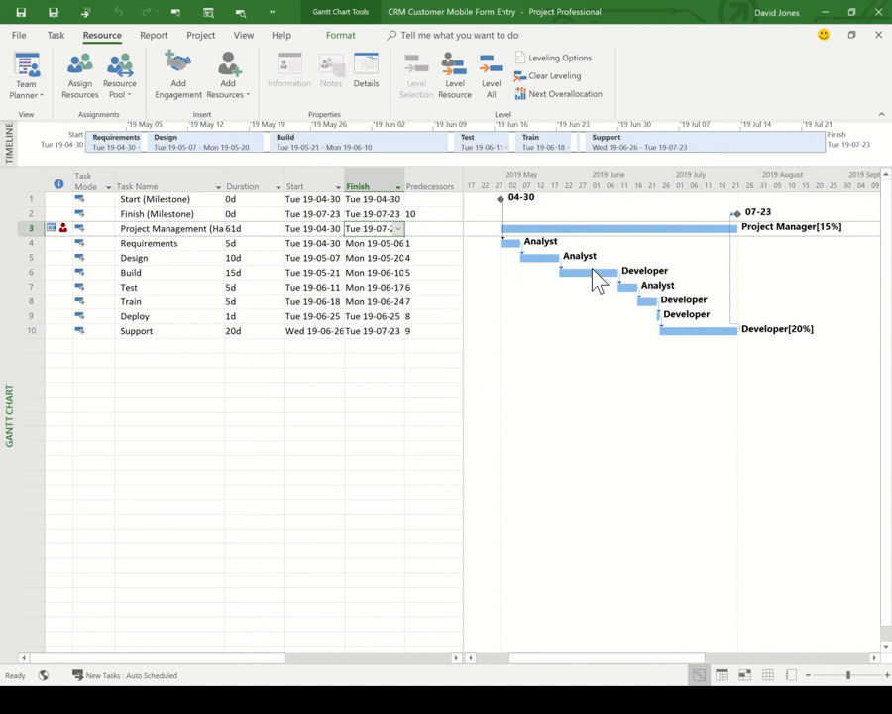
Step: Start Build Team from Enterprise for the CRM Customer Mobile Form Entry project
click(226, 71)
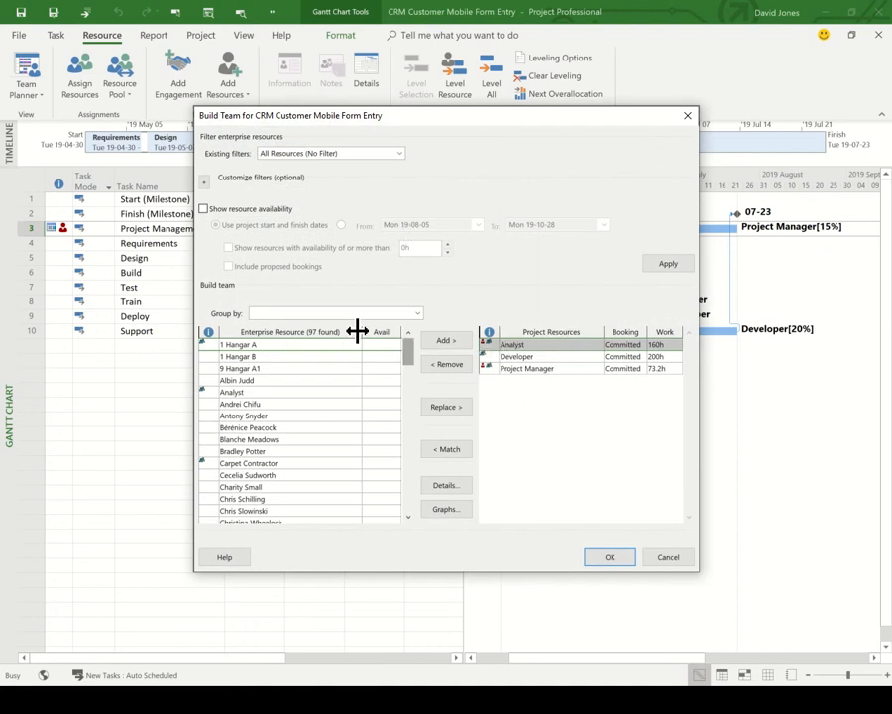
mouse_move(305, 490)
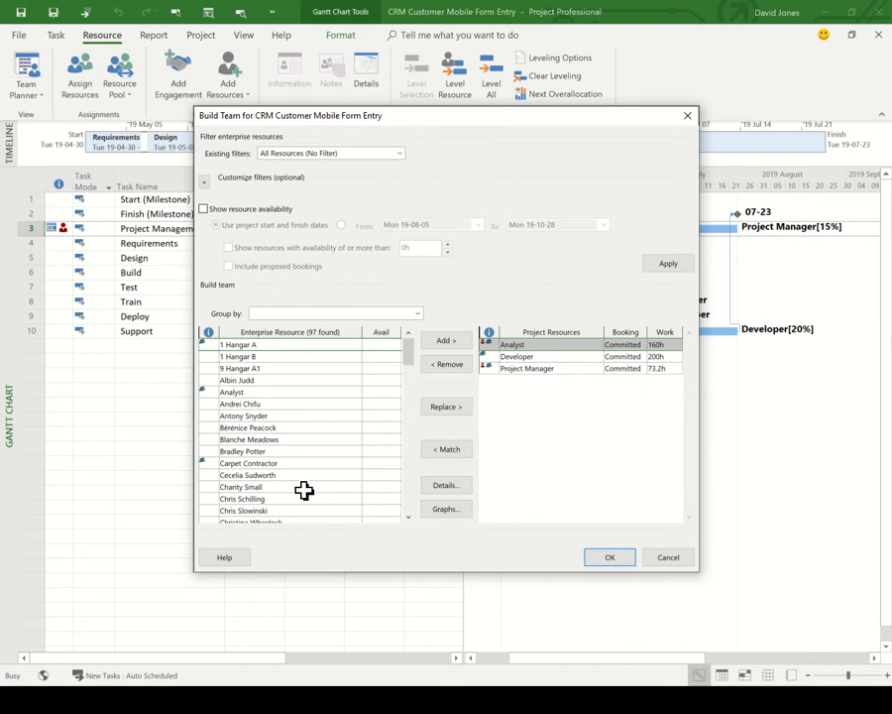
mouse_move(446, 448)
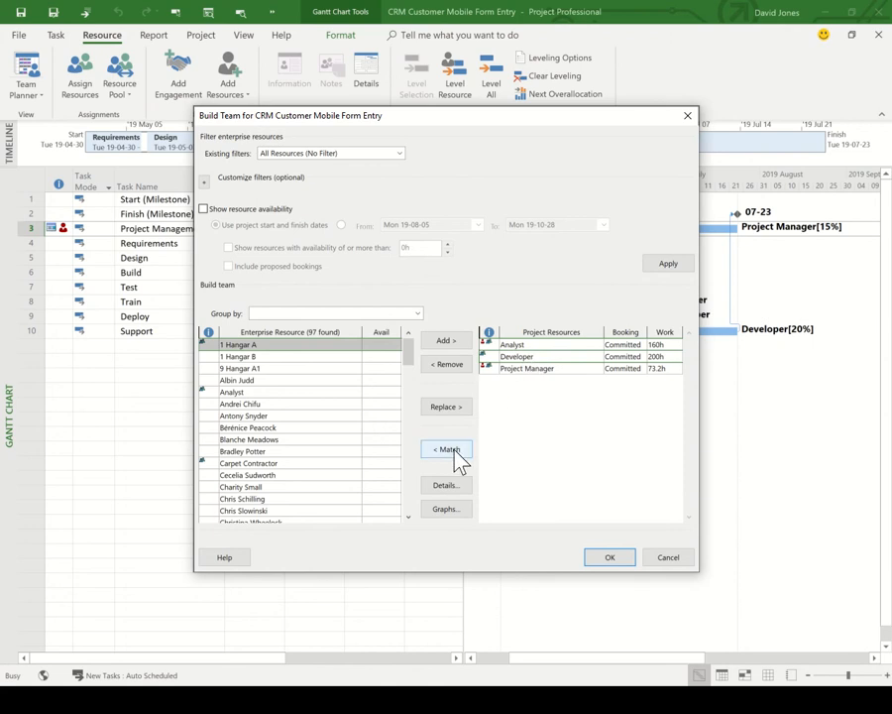
Step: Match enterprise resources to the Developer role, leaving seven candidates
click(444, 448)
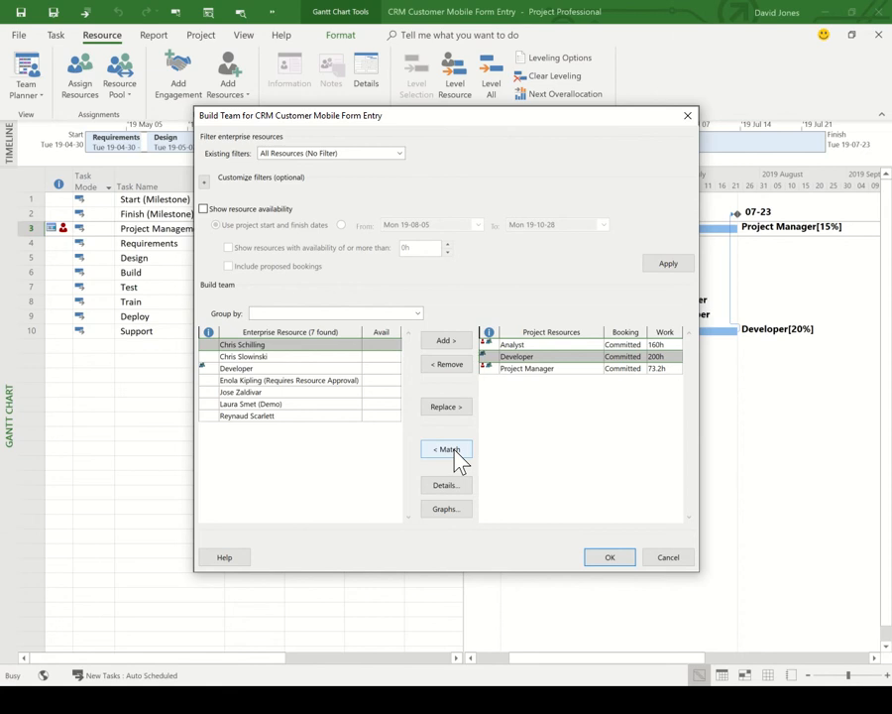
mouse_move(408, 404)
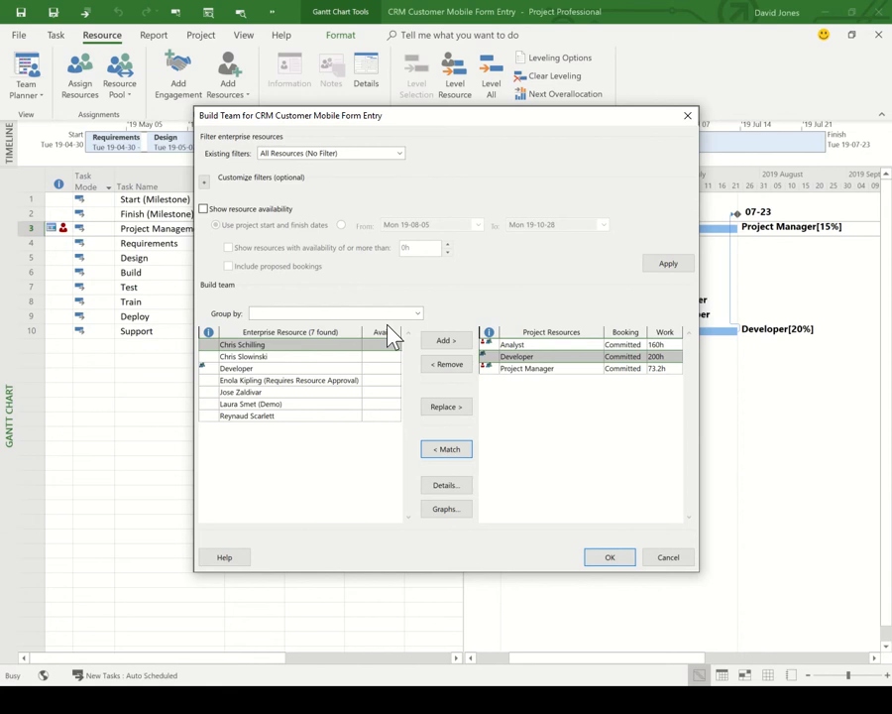
Step: Show availability hours for the seven Developer matches using the project start and finish dates
click(205, 210)
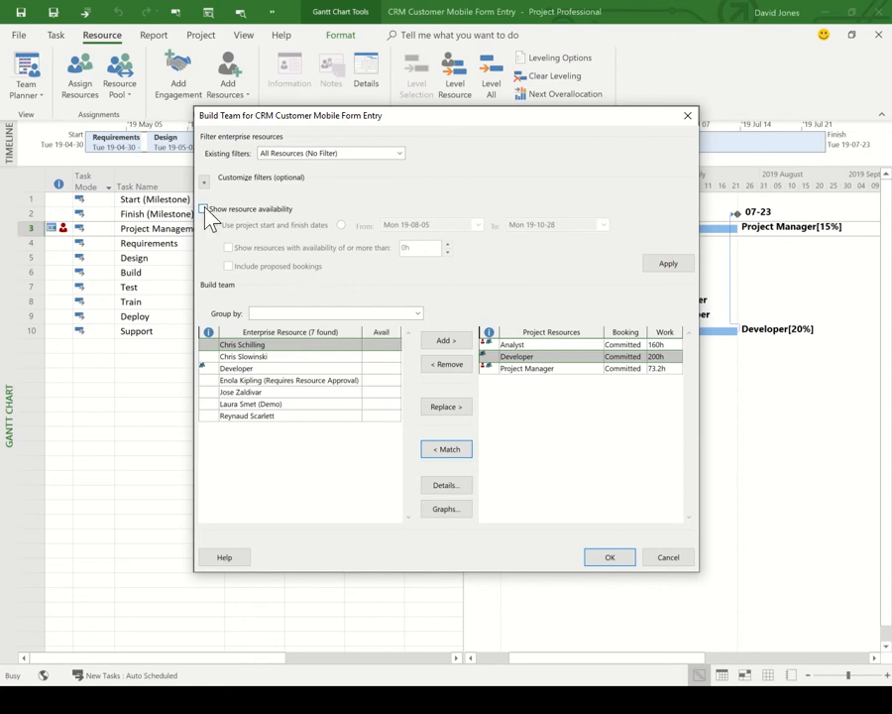
click(202, 208)
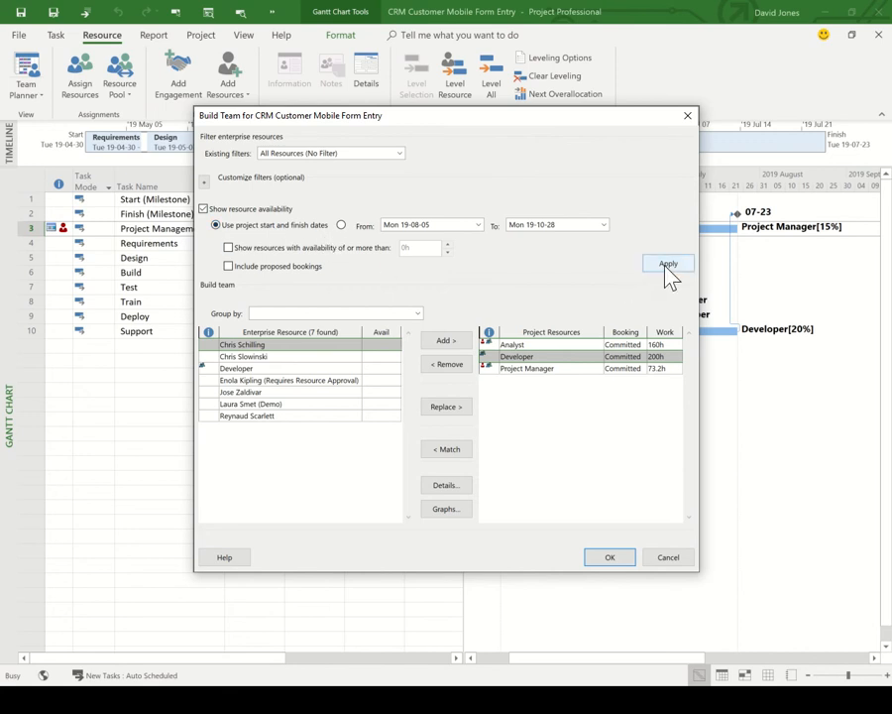
click(668, 262)
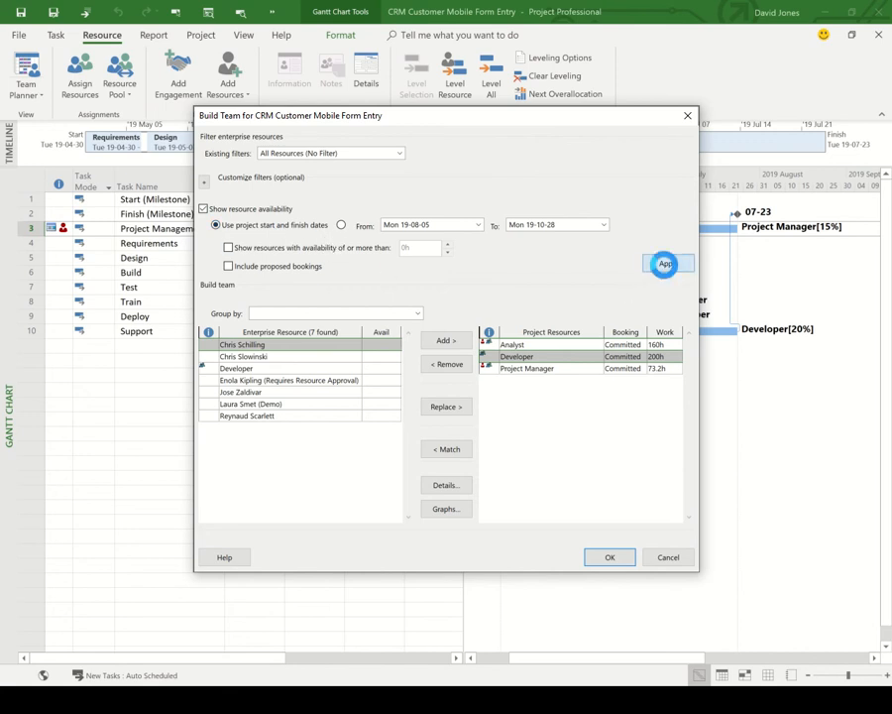
click(668, 261)
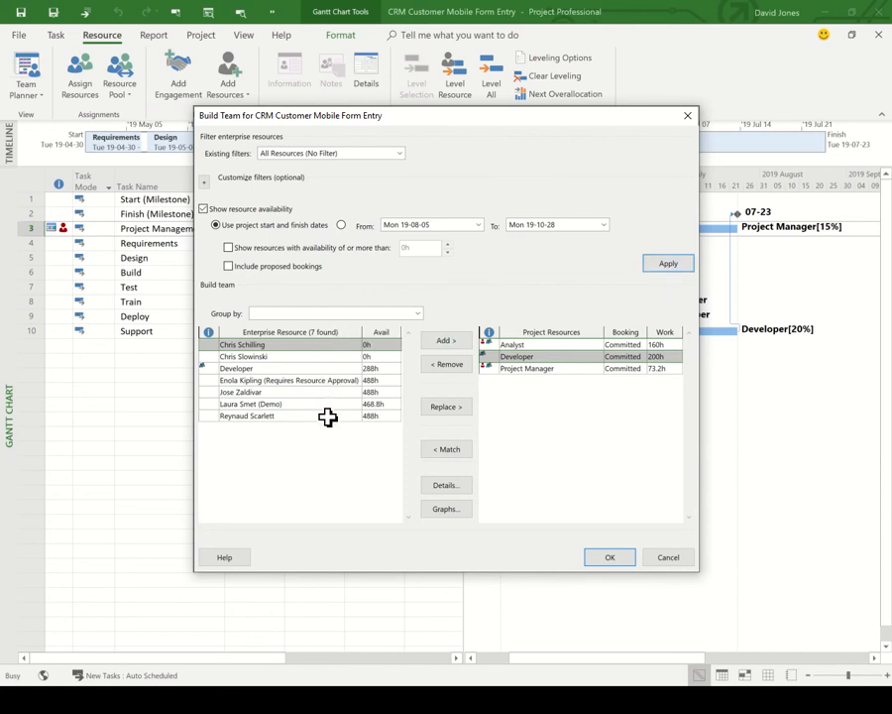
mouse_move(260, 353)
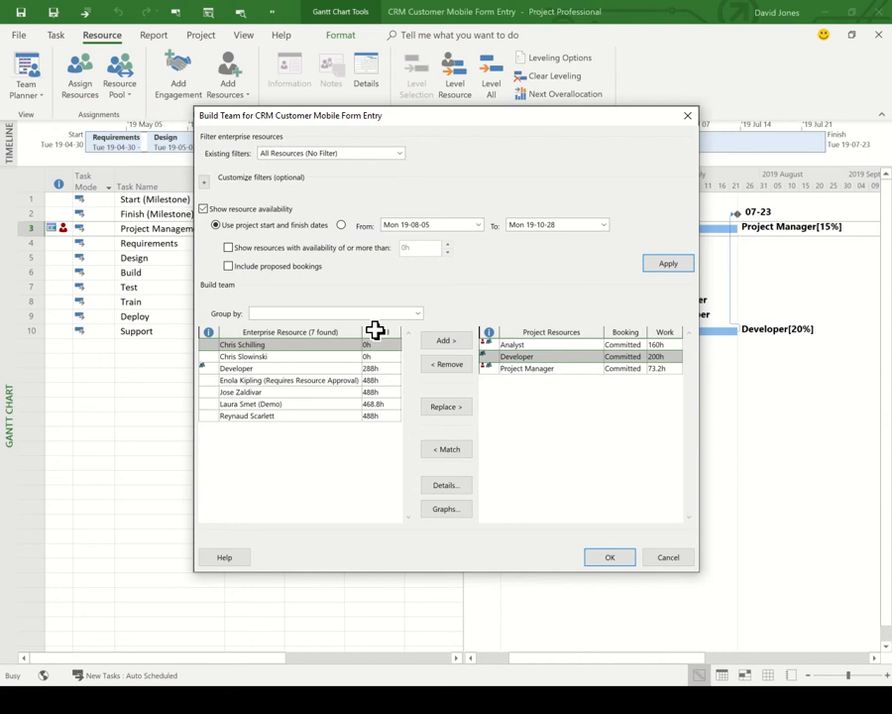
mouse_move(276, 282)
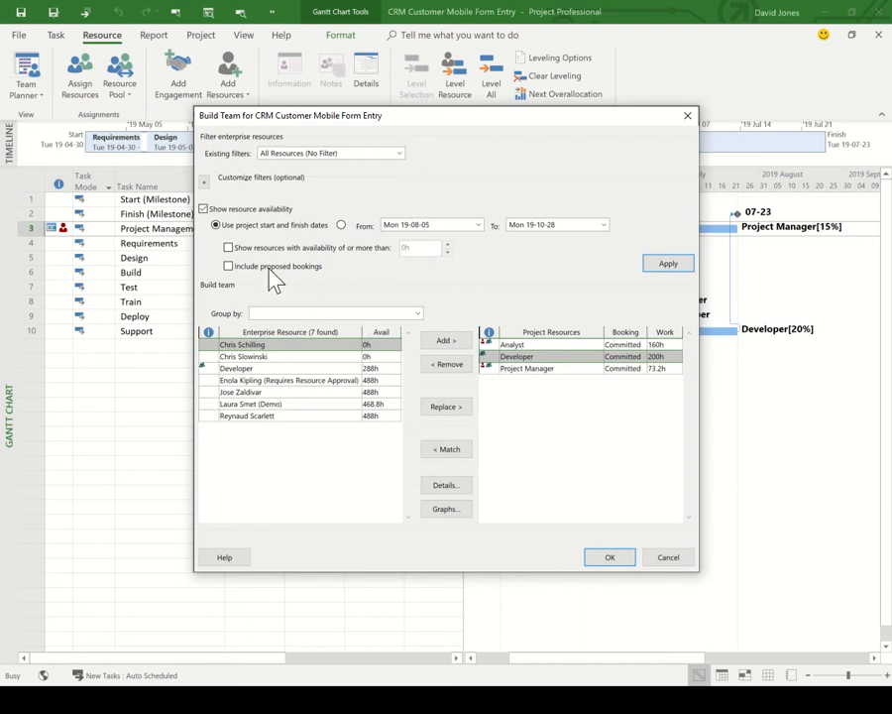
click(228, 248)
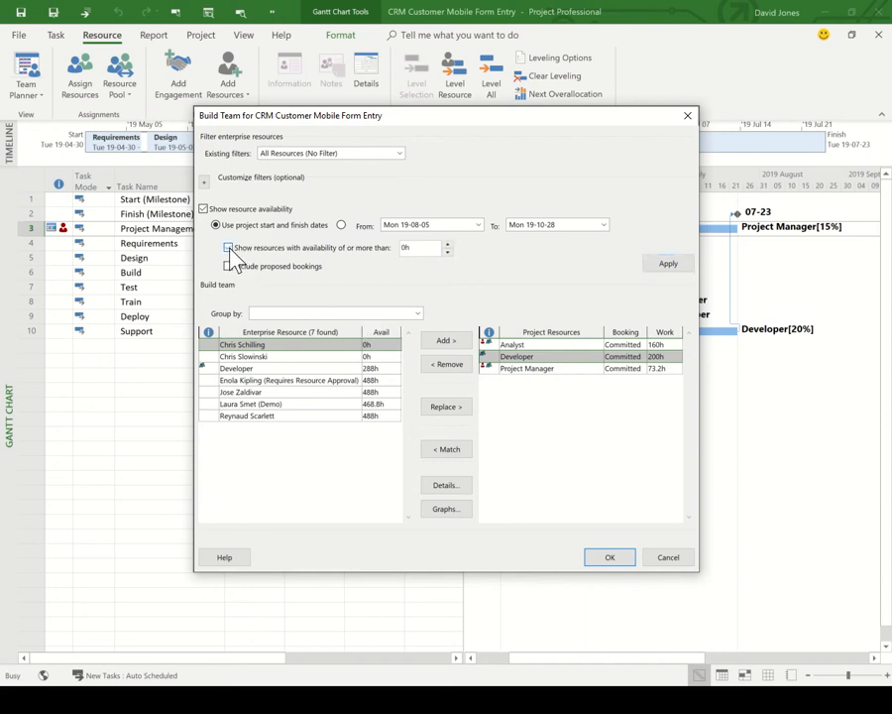
click(230, 246)
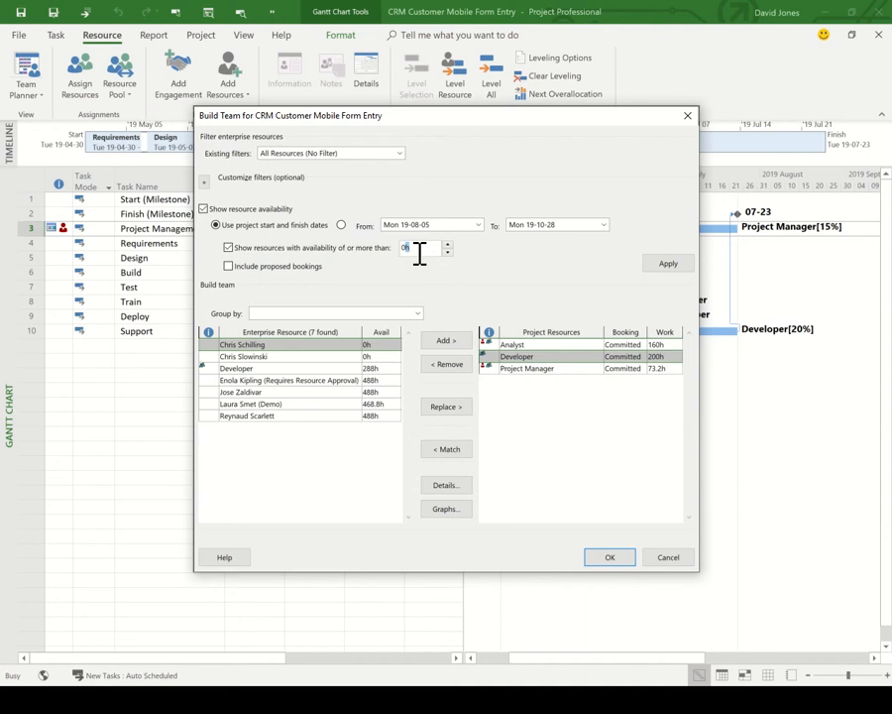
text(300)
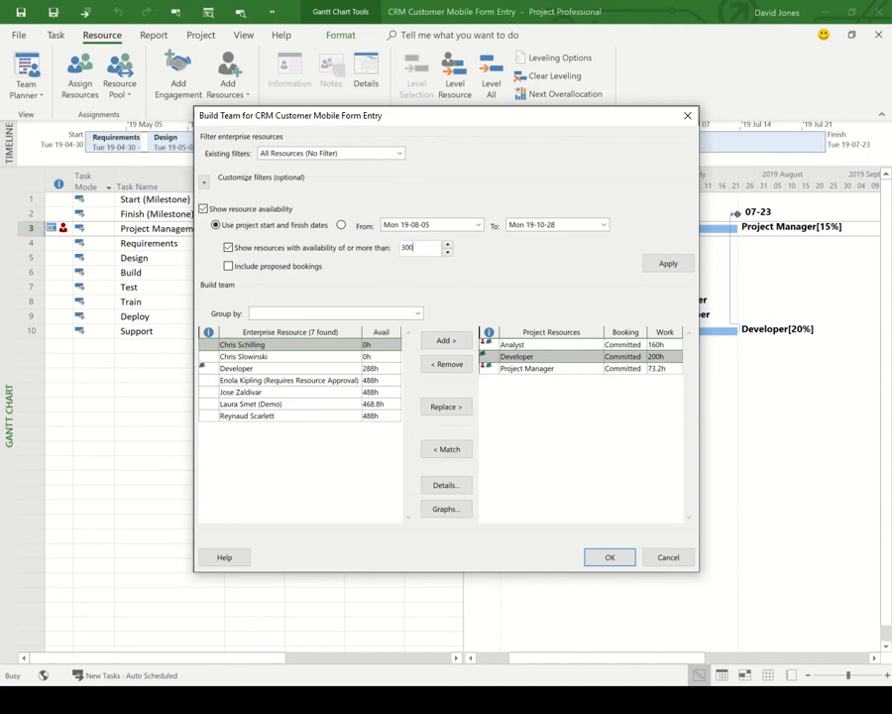
click(666, 262)
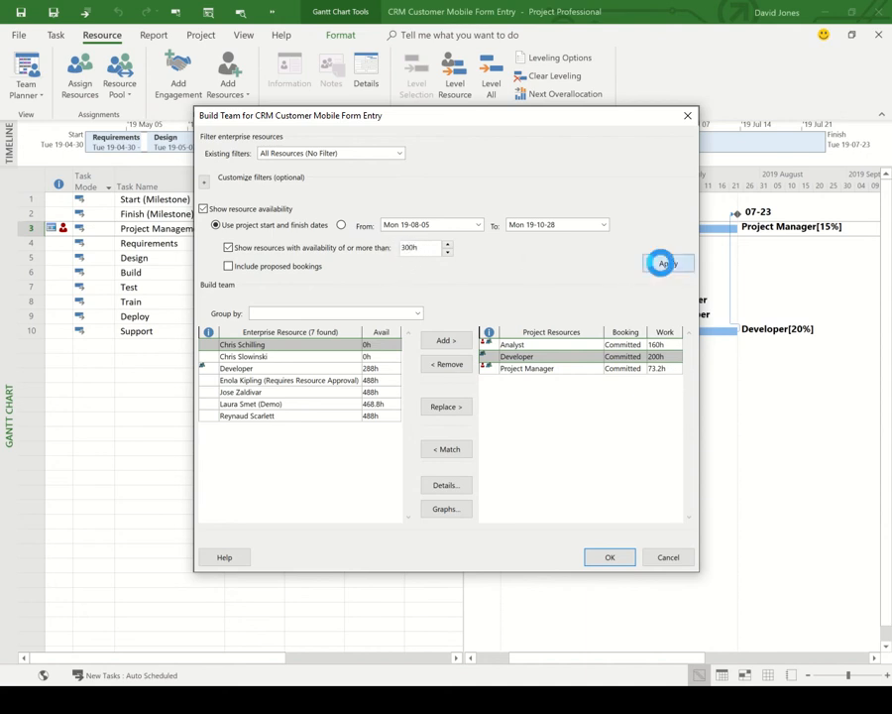
click(666, 262)
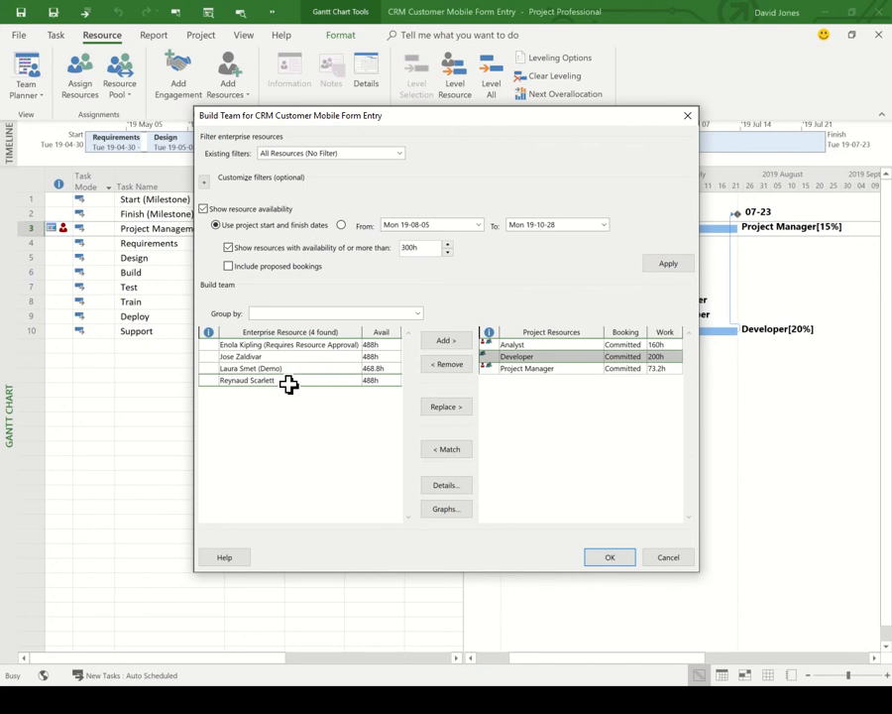
mouse_move(375, 405)
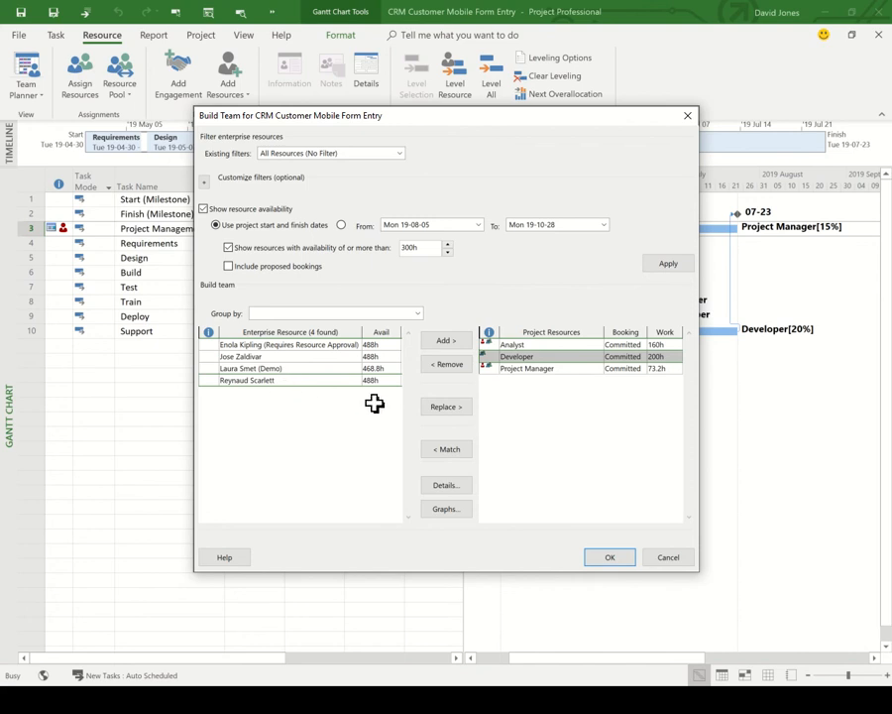
click(444, 407)
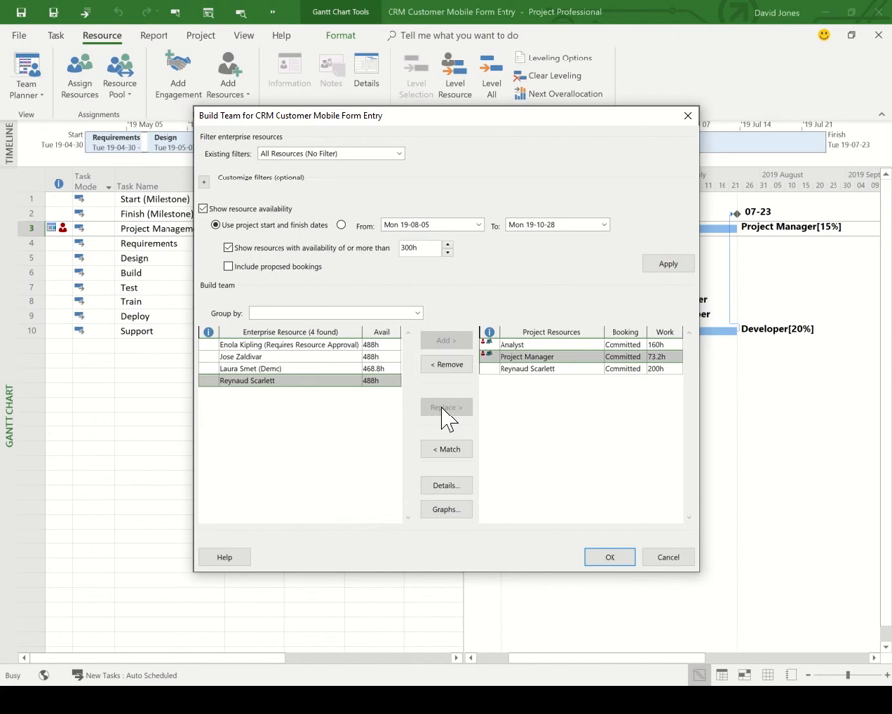
mouse_move(586, 464)
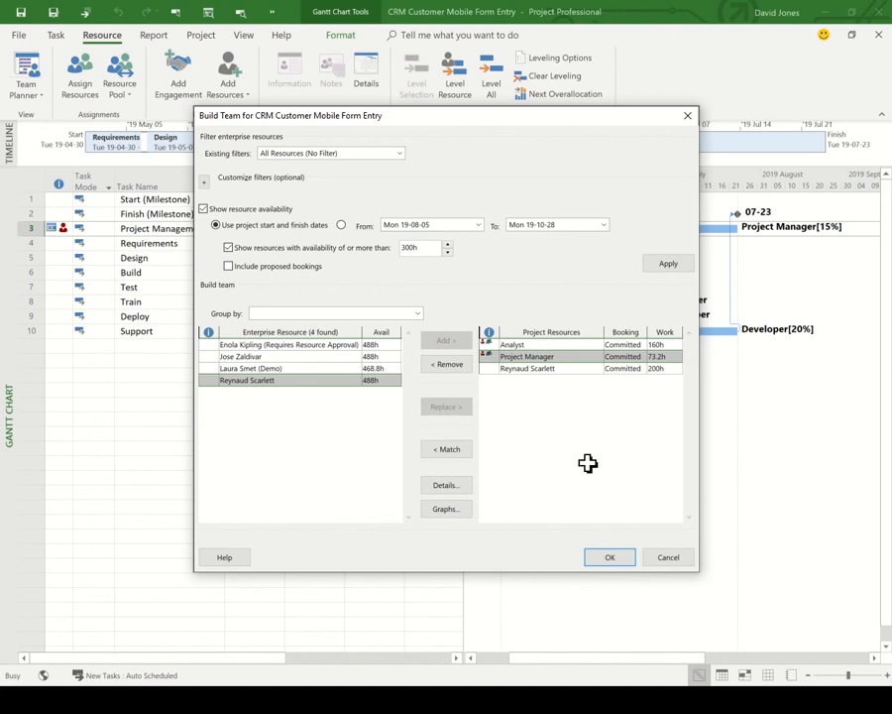
click(610, 556)
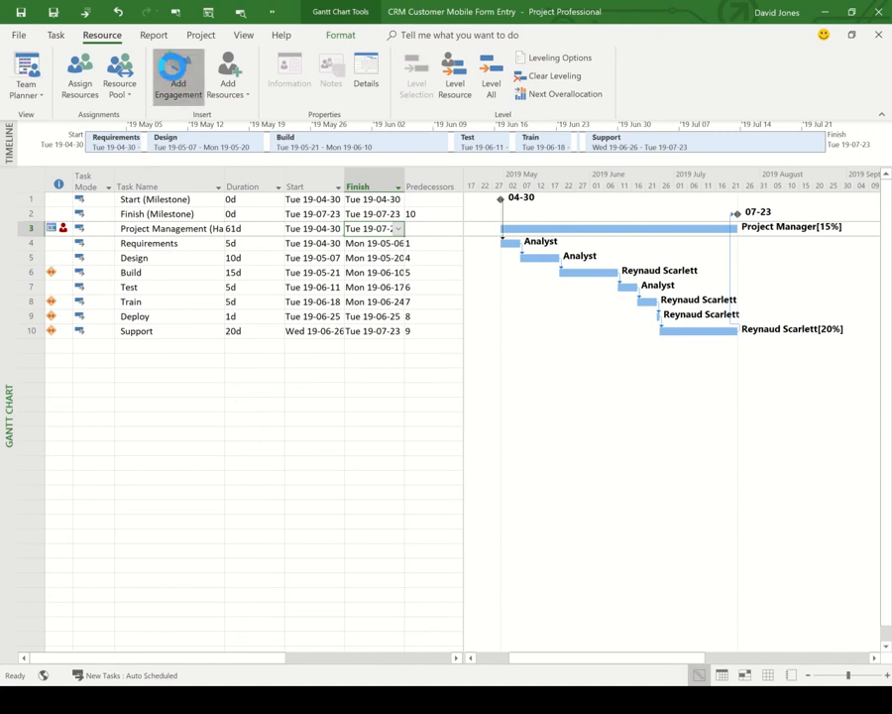
click(179, 75)
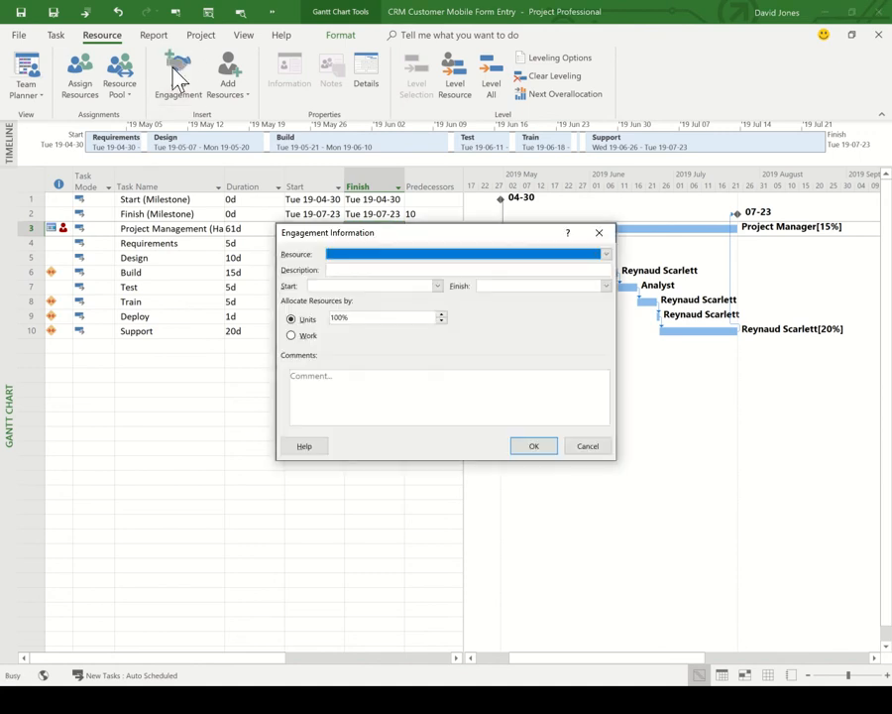